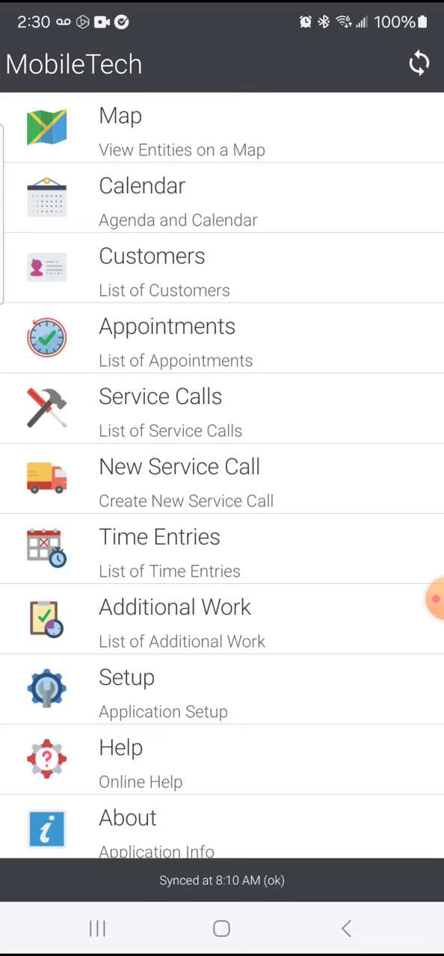
{"action": "left_click", "coordinate": [168, 325]}
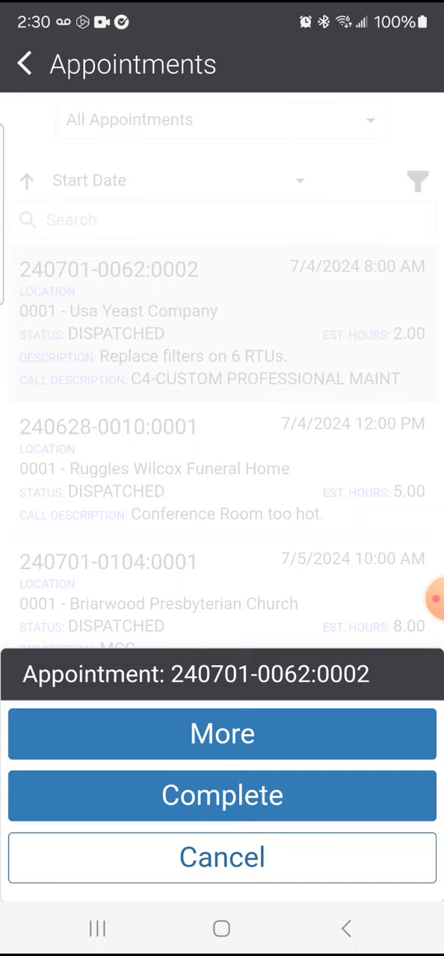
{"action": "left_click", "coordinate": [221, 794]}
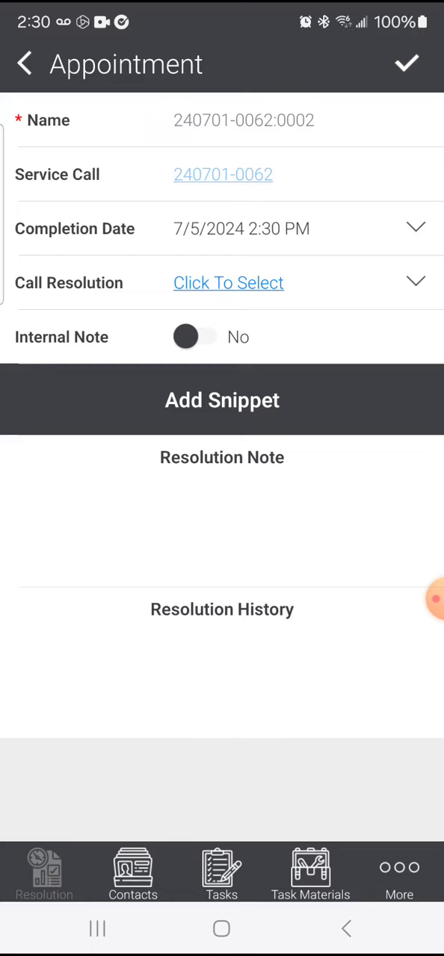
- Set the call resolution to COM, Field Work Complete - Ready to Review
{"action": "left_click", "coordinate": [229, 282]}
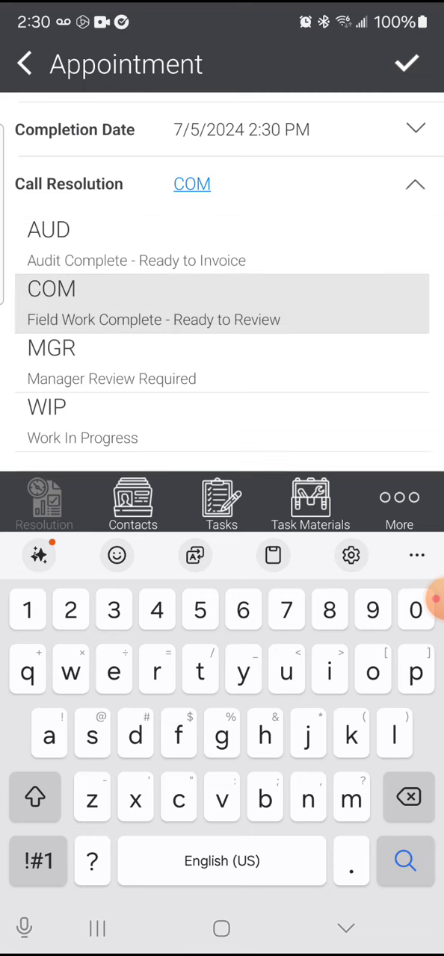
{"action": "left_click", "coordinate": [51, 289]}
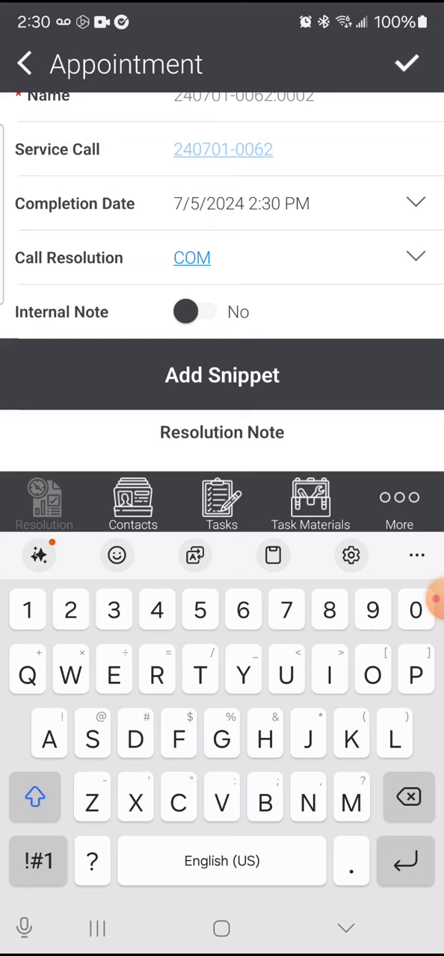
- Enter the resolution note "Replacing filters as requested."
{"action": "type", "text": "Replacin"}
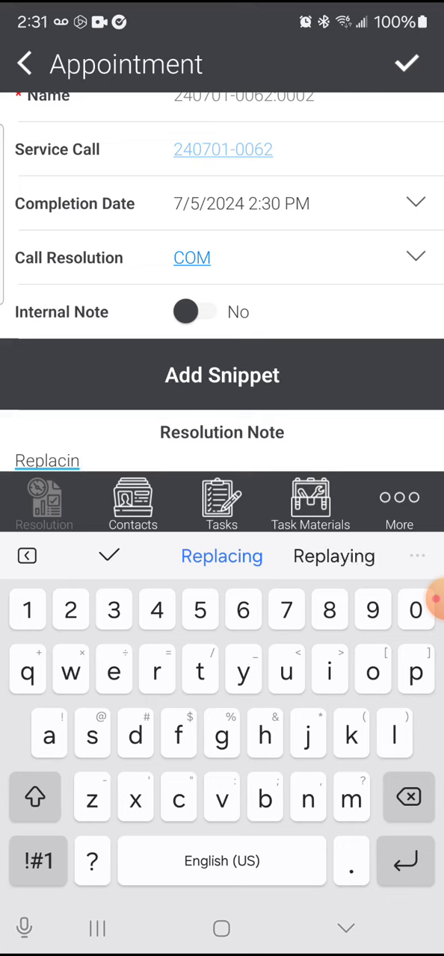
{"action": "type", "text": "e"}
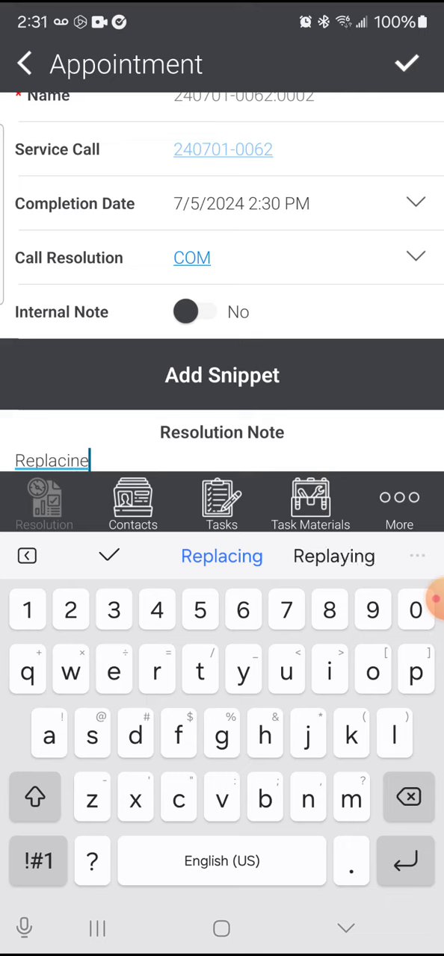
{"action": "type", "text": "filters as"}
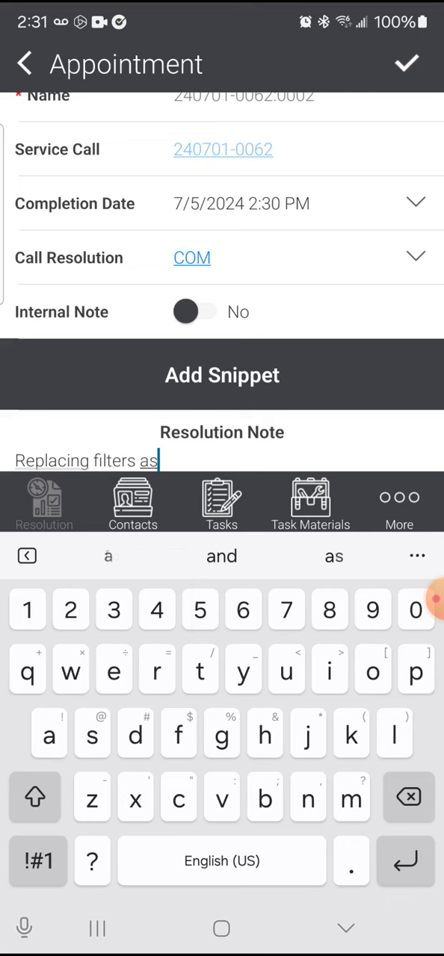
{"action": "type", "text": "requester"}
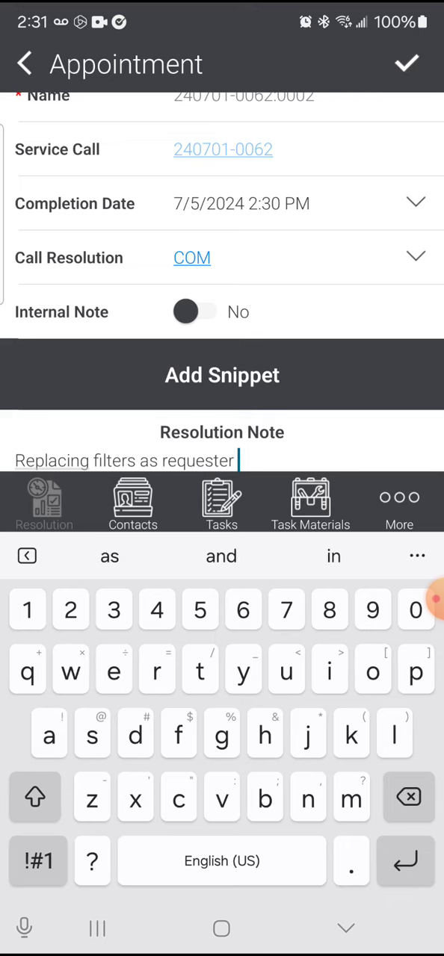
{"action": "key", "text": "Backspace"}
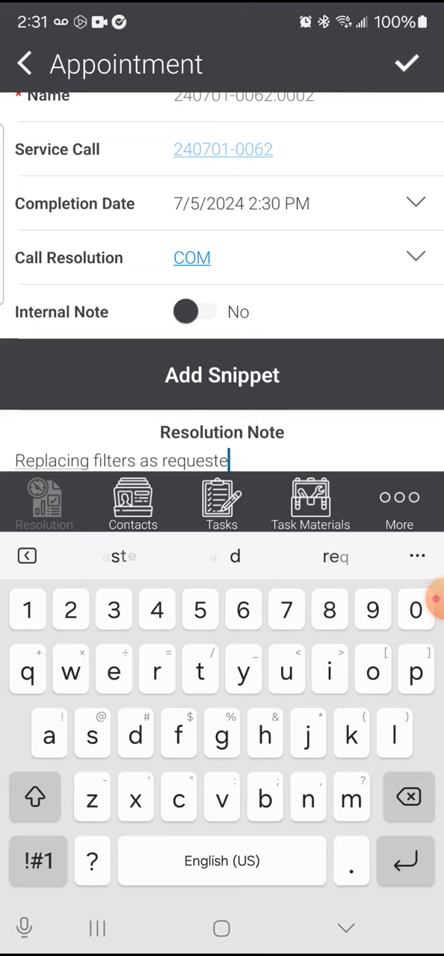
{"action": "type", "text": "d."}
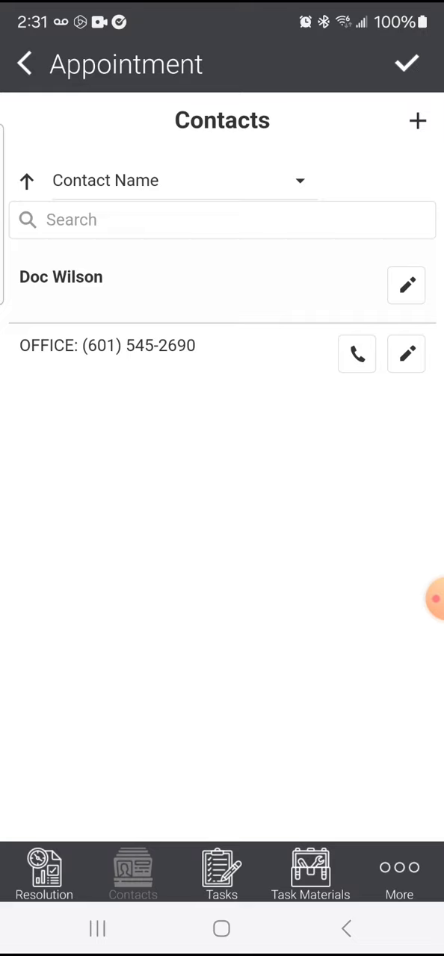
- Show the More menu offering Time Entries, Inventory and Summary
{"action": "left_click", "coordinate": [398, 874]}
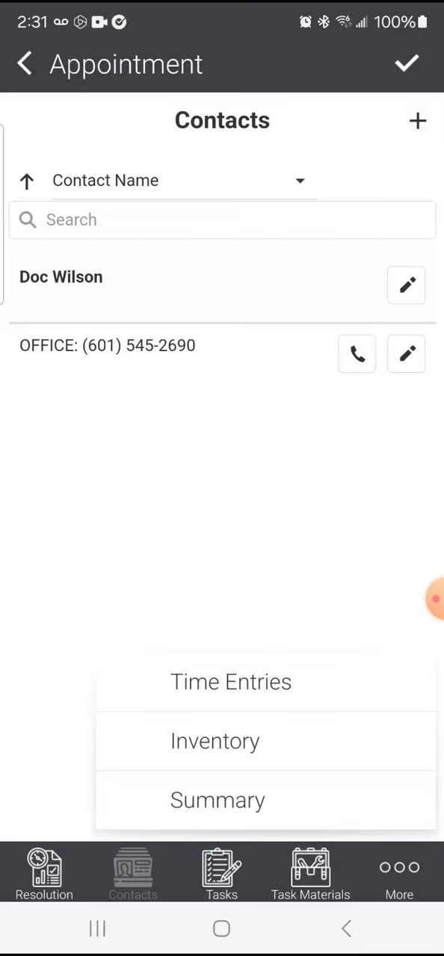